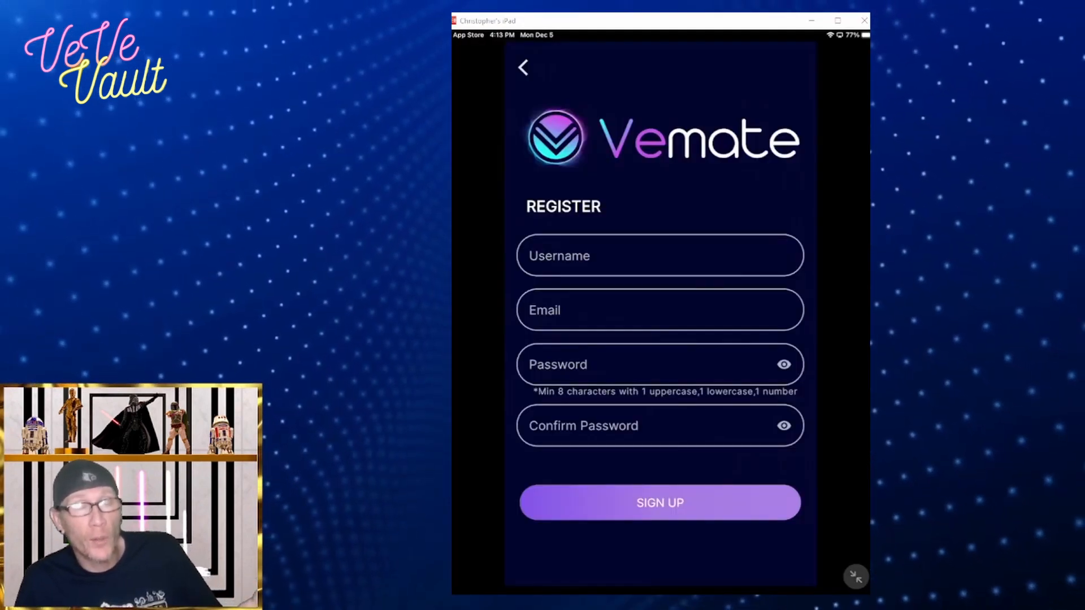
Tap the Username field on the Vemate Register screen and start typing account details
left_click(659, 255)
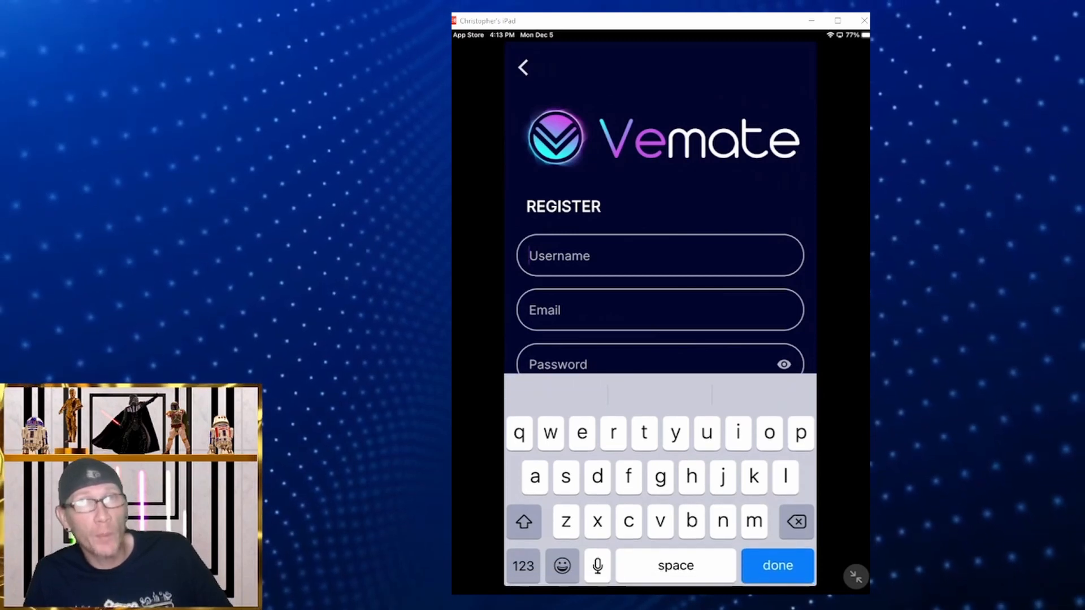
left_click(523, 521)
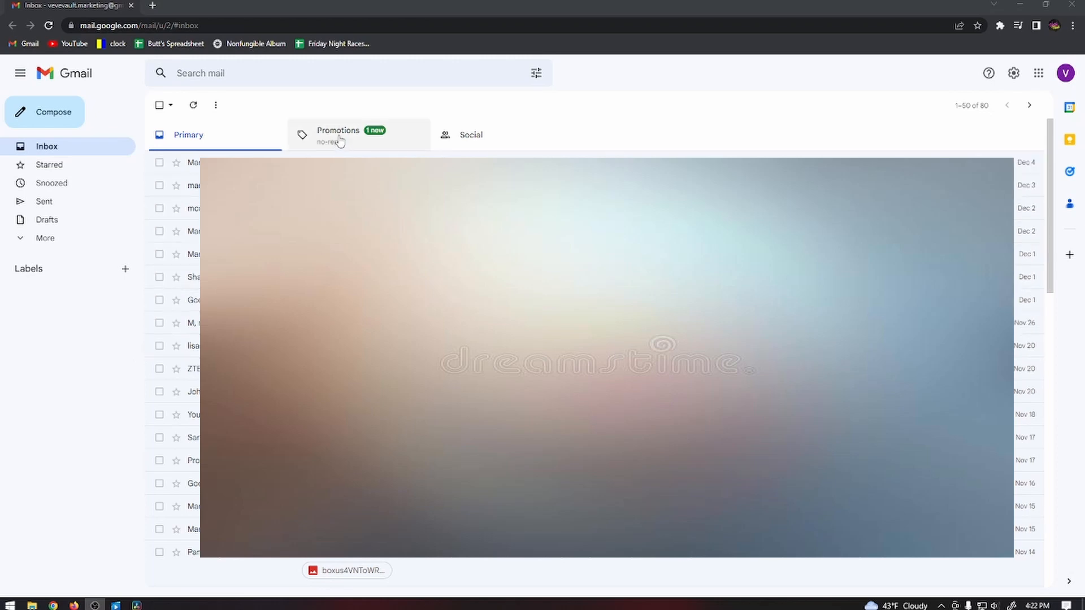
Open the 'OTP for Vemate.' email from no-reply in the Gmail Promotions tab
left_click(339, 135)
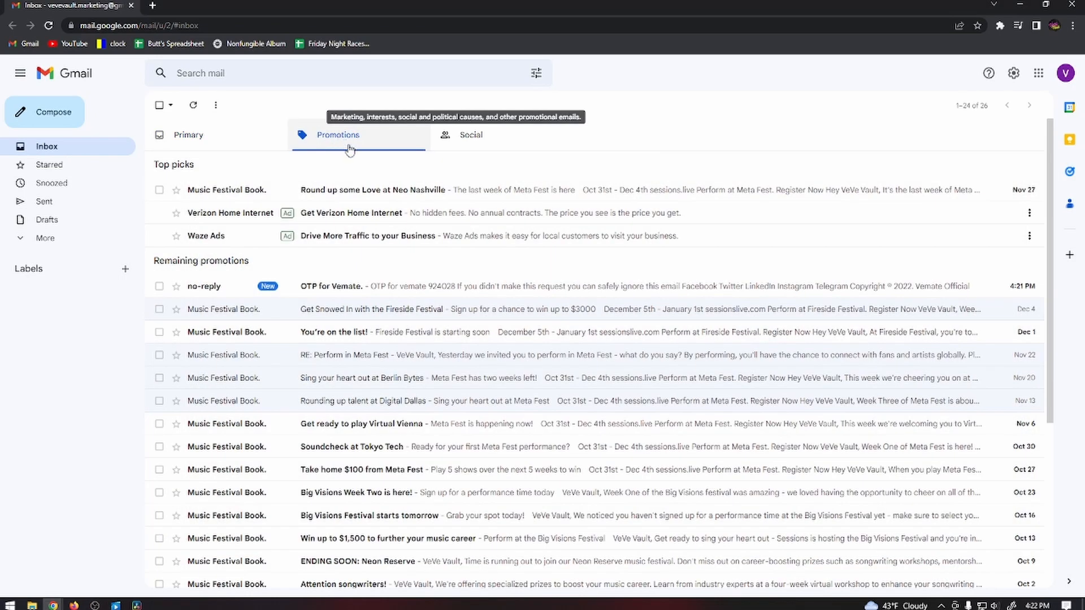
mouse_move(394, 294)
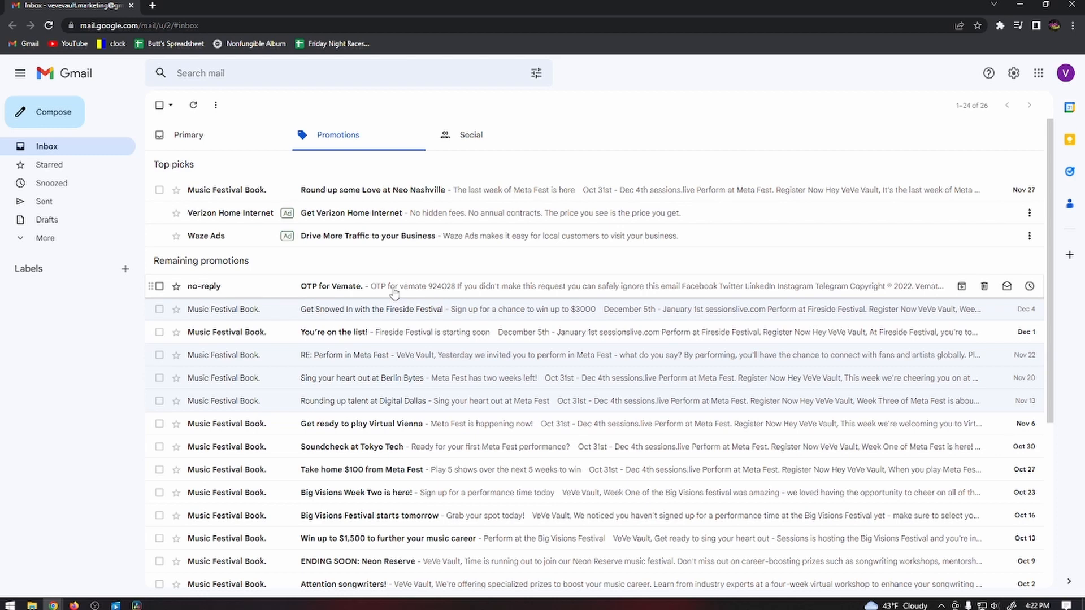
left_click(332, 286)
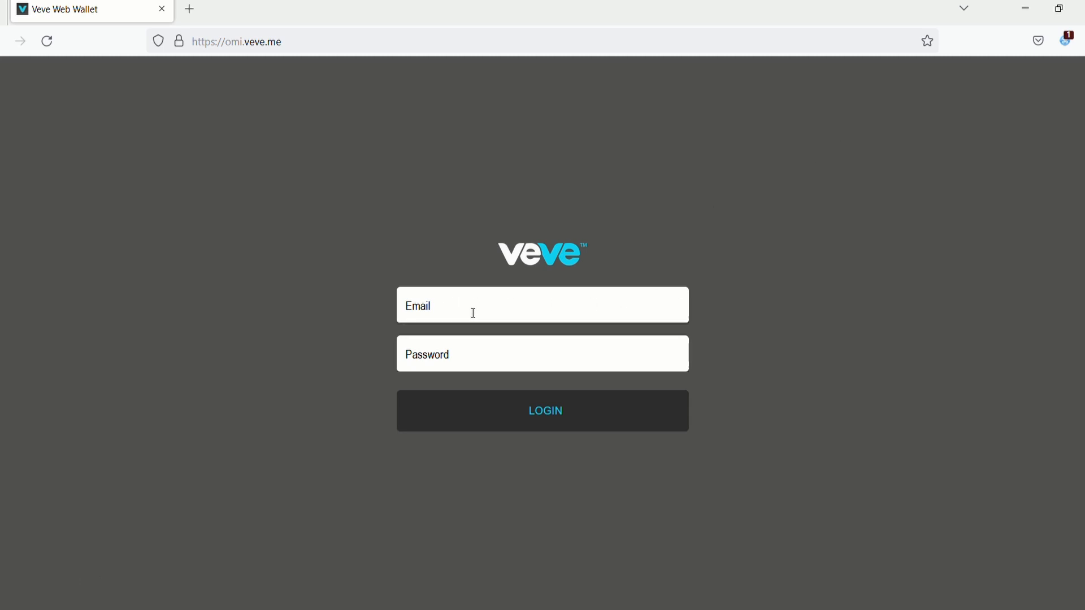
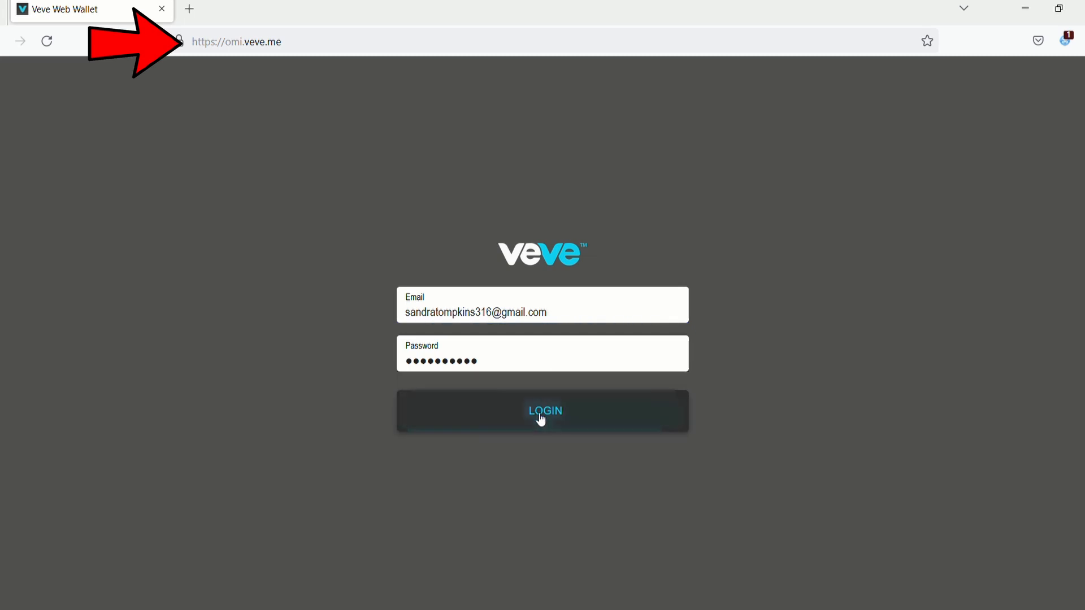
left_click(542, 410)
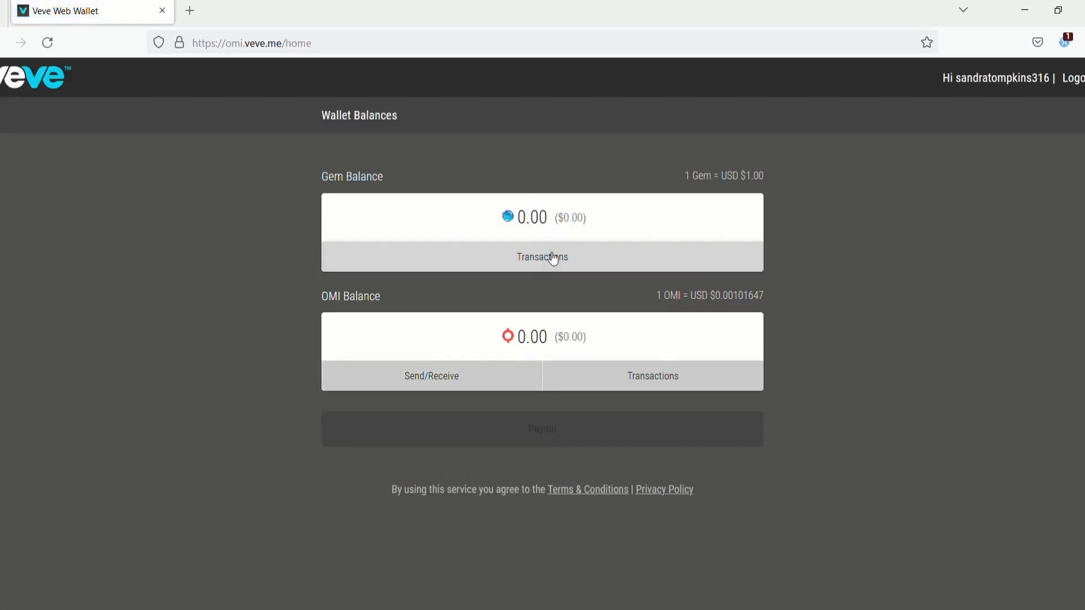
left_click(542, 257)
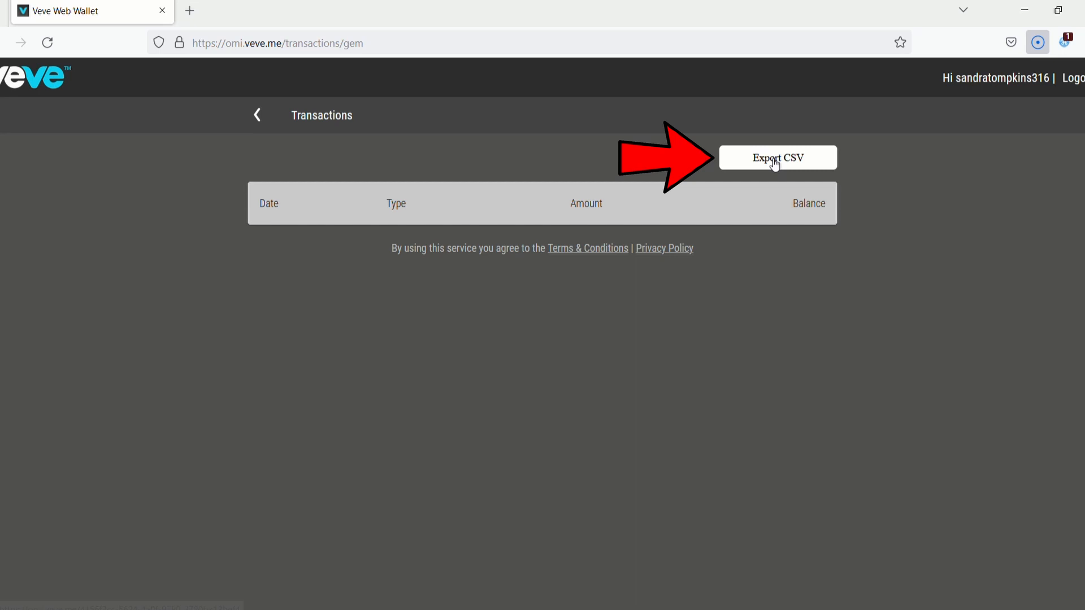
left_click(776, 157)
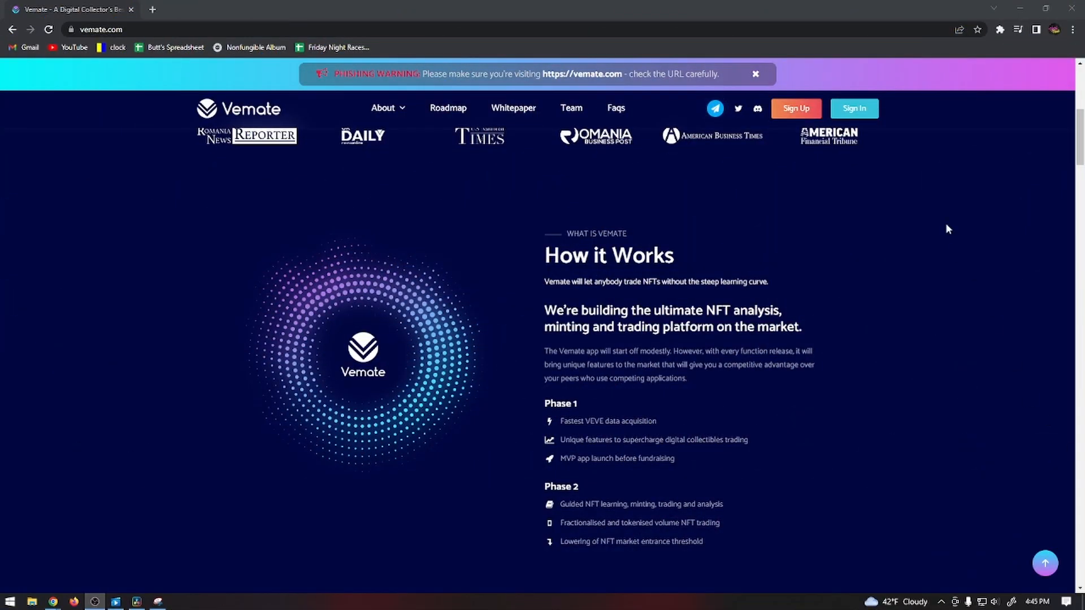
Sign into Vemate, open VeVe Collection Import, and browse for the collection CSV
left_click(854, 108)
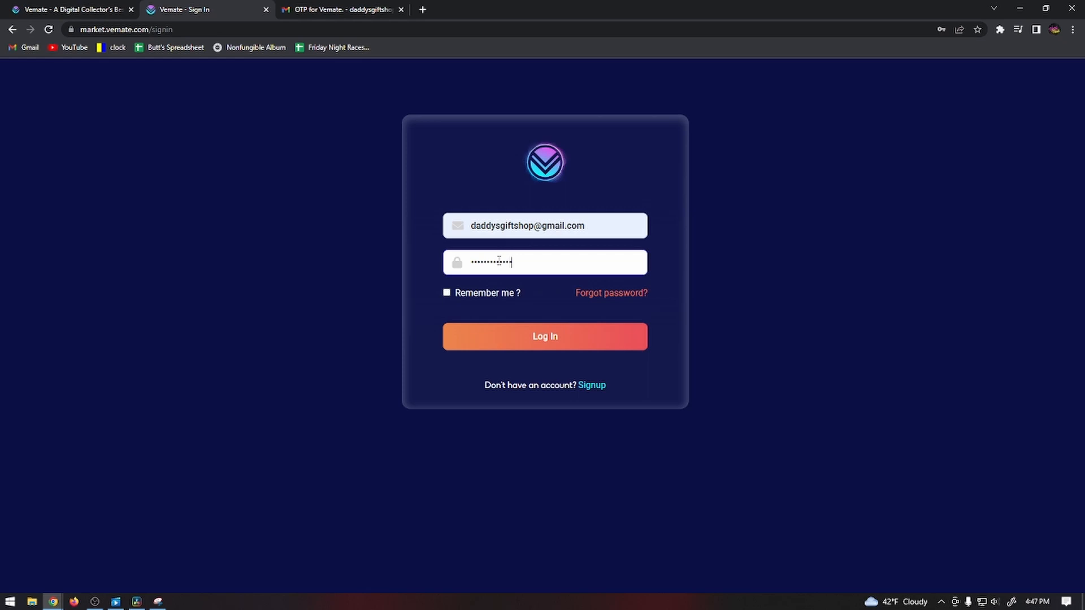
left_click(544, 336)
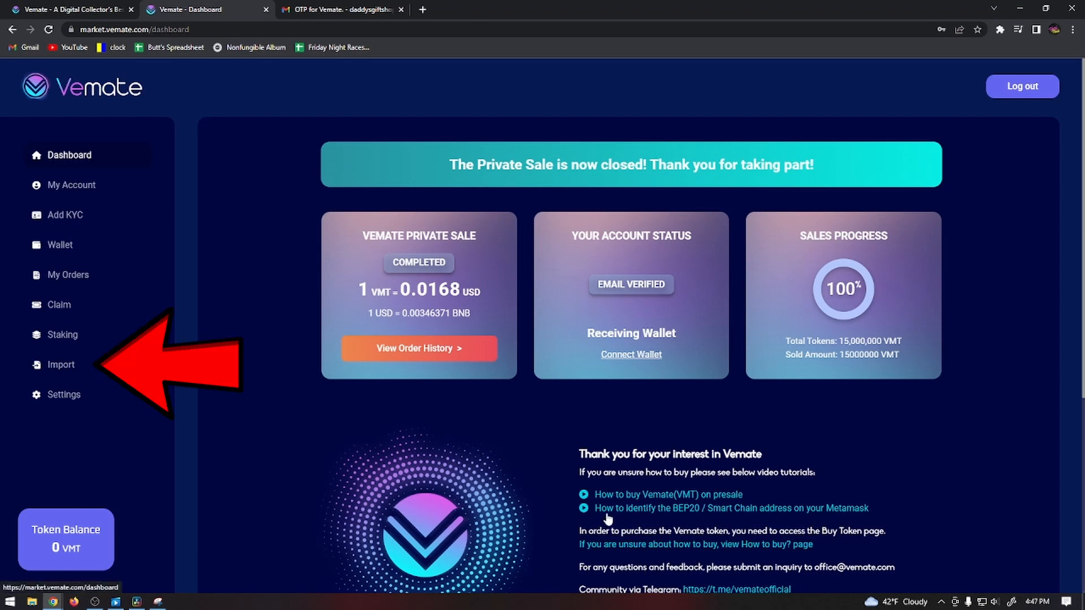
left_click(61, 365)
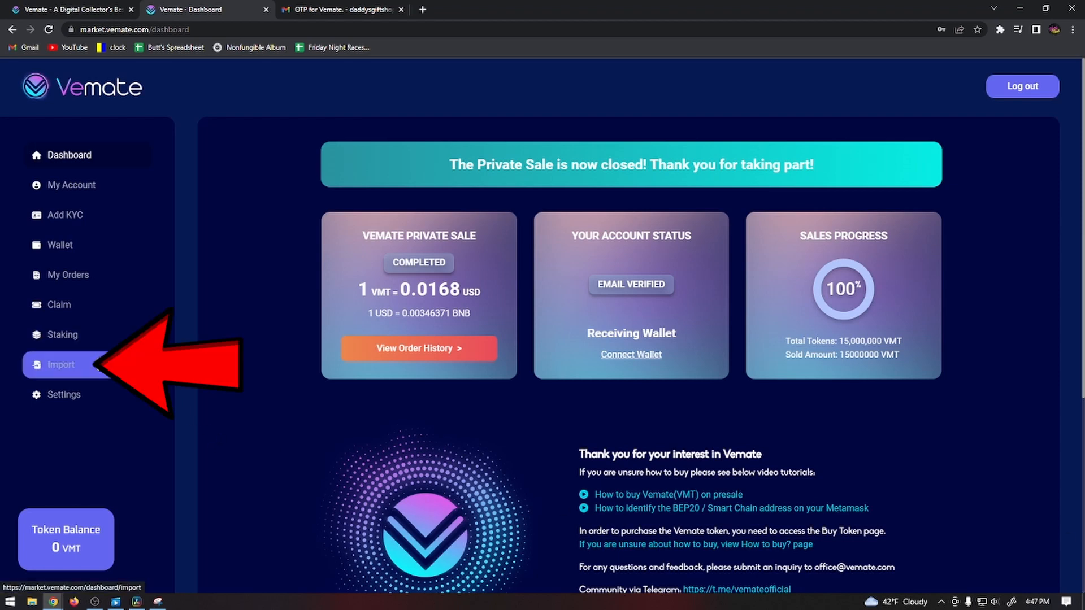
left_click(60, 364)
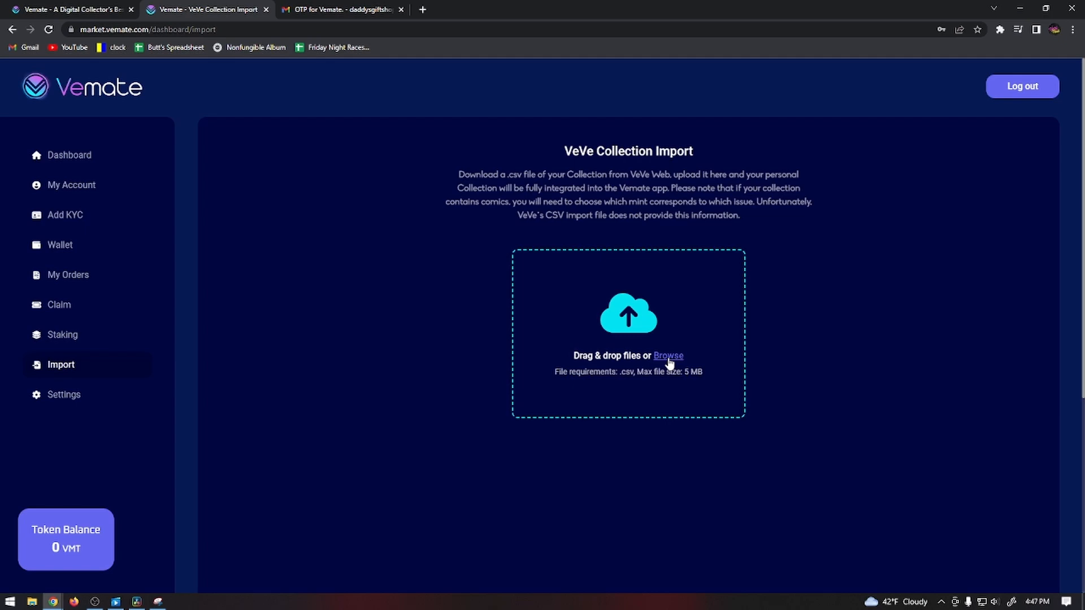
left_click(667, 356)
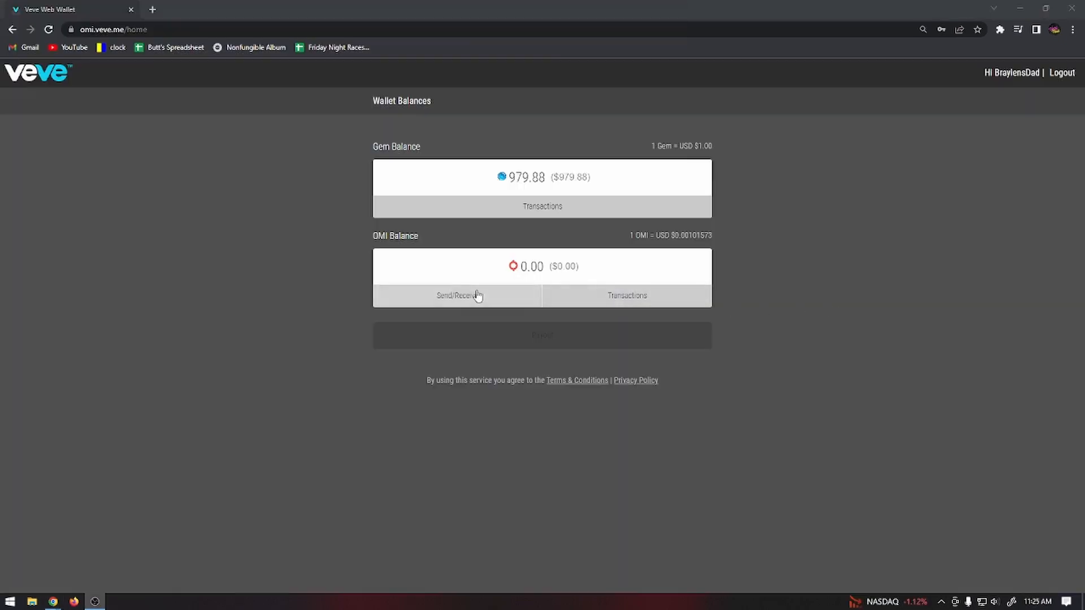
left_click(626, 296)
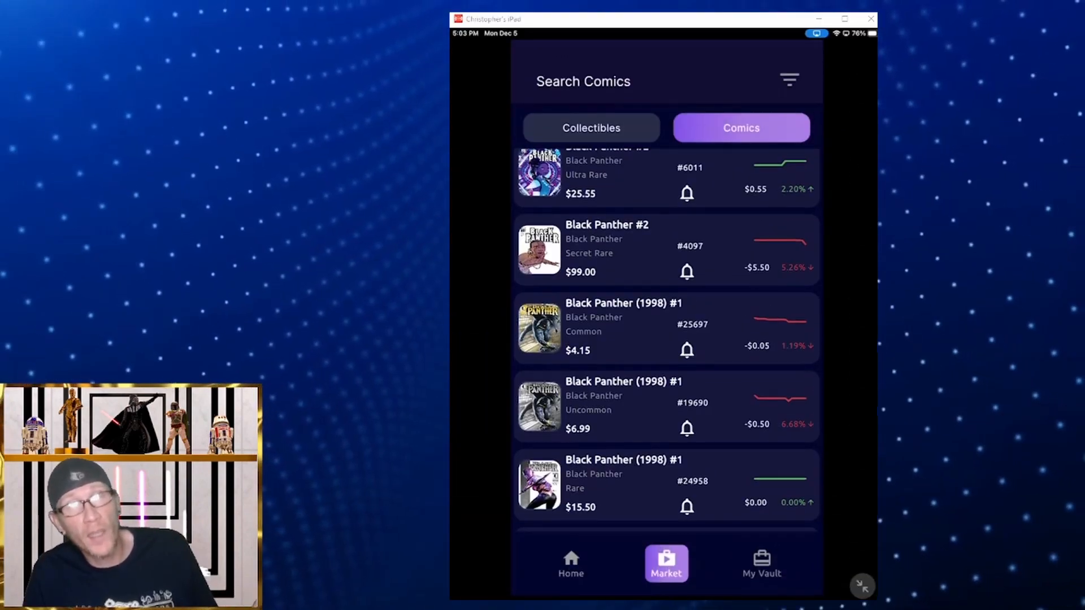
Open Black Panther (1998) #1 and add mint 202 to the vault
left_click(623, 326)
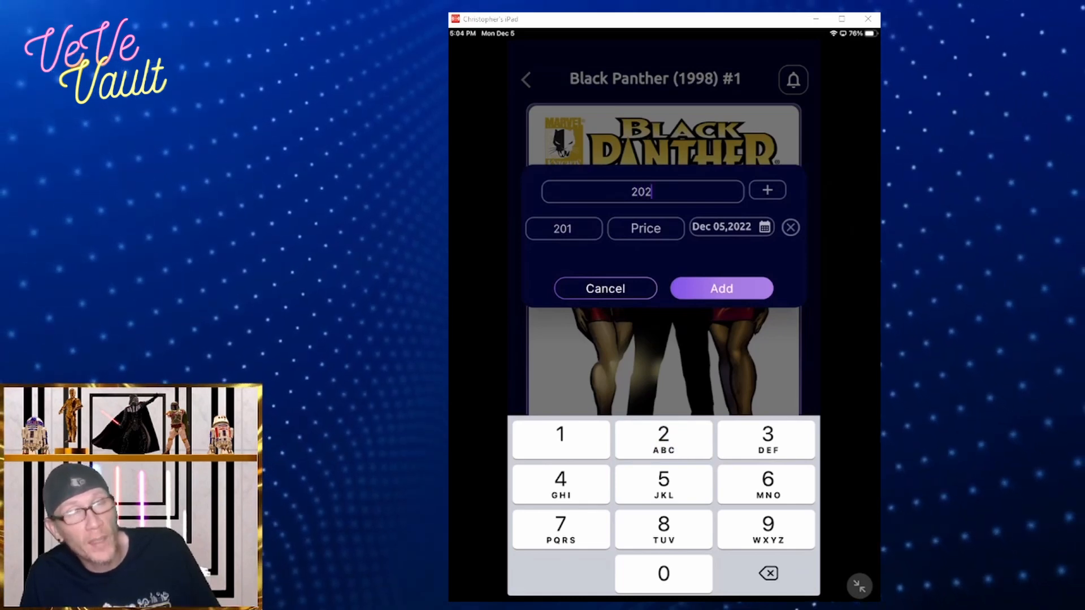
left_click(767, 191)
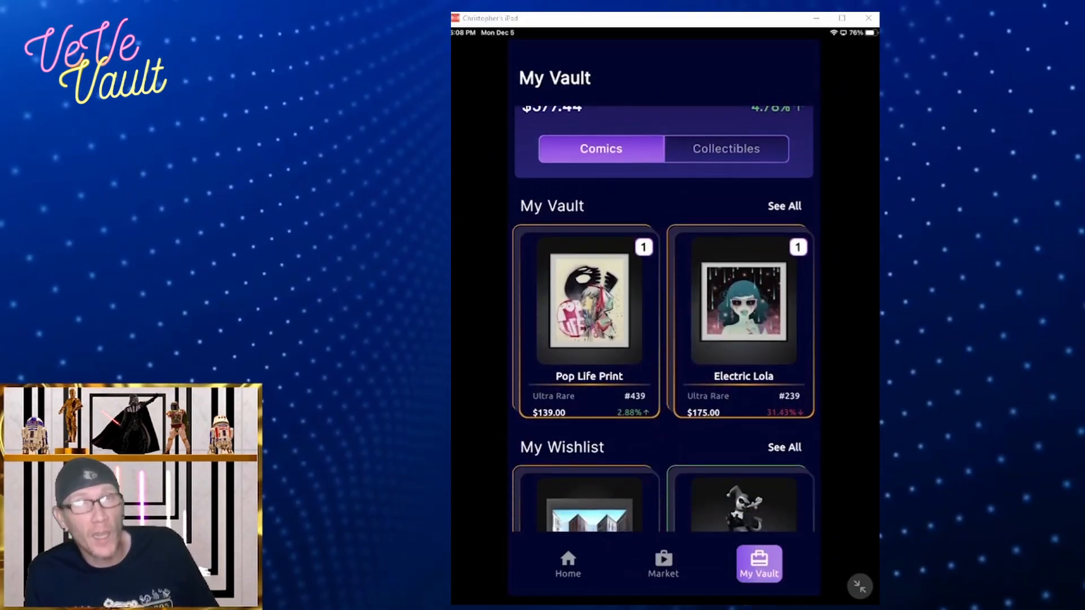
Add mint 41 of Electric Lola to holdings with a price of 500
left_click(741, 304)
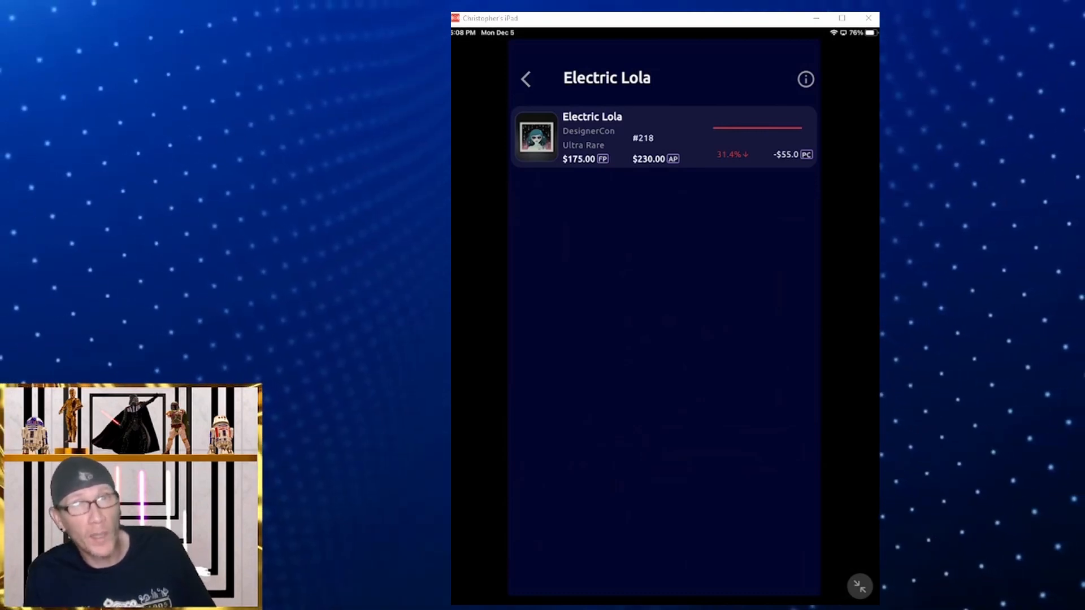
left_click(663, 137)
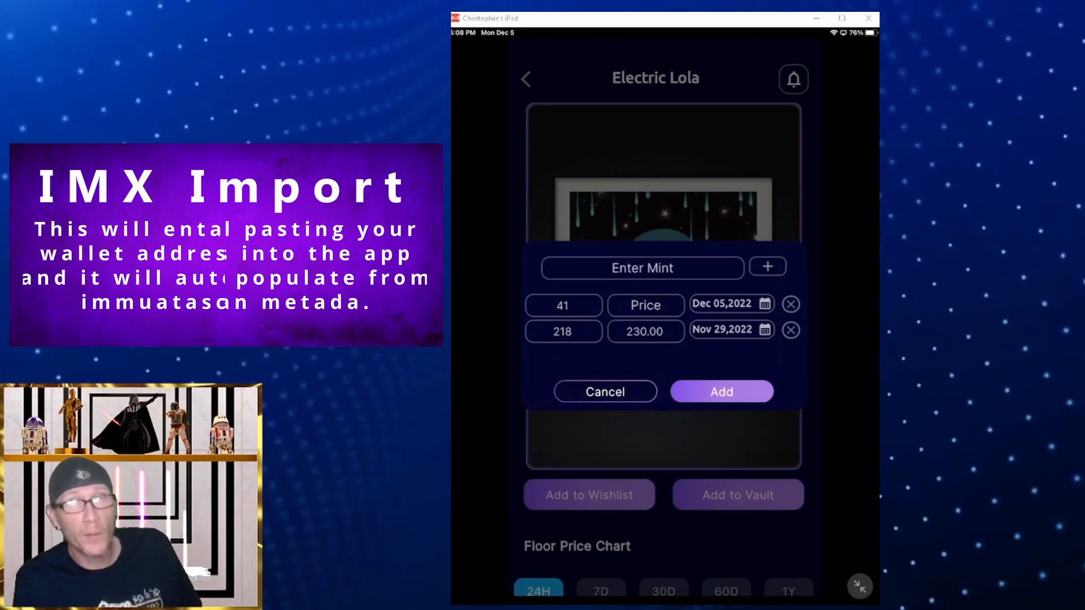
left_click(720, 392)
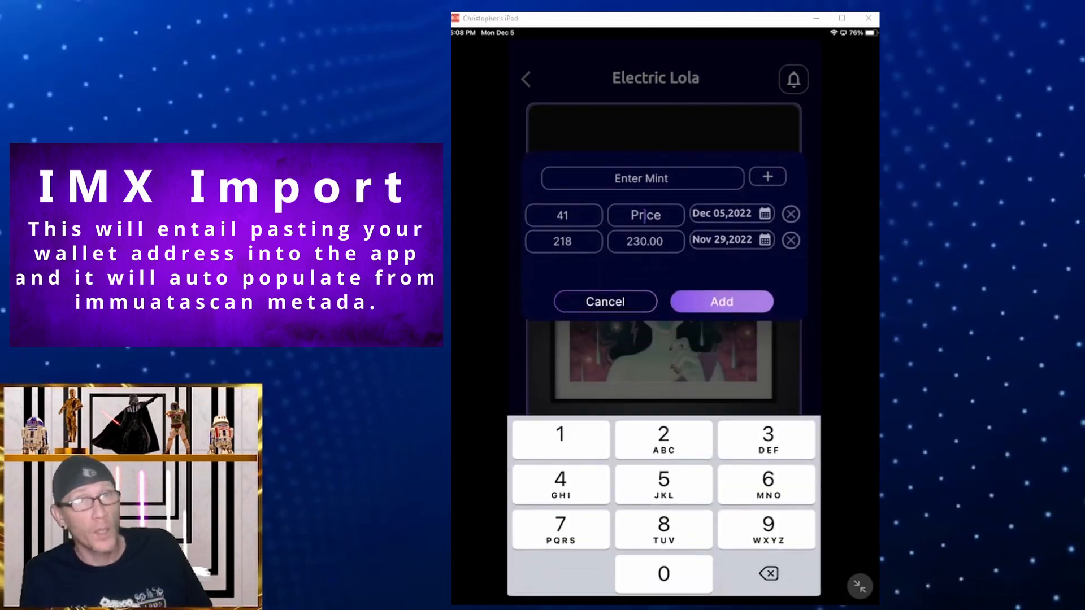
type("500")
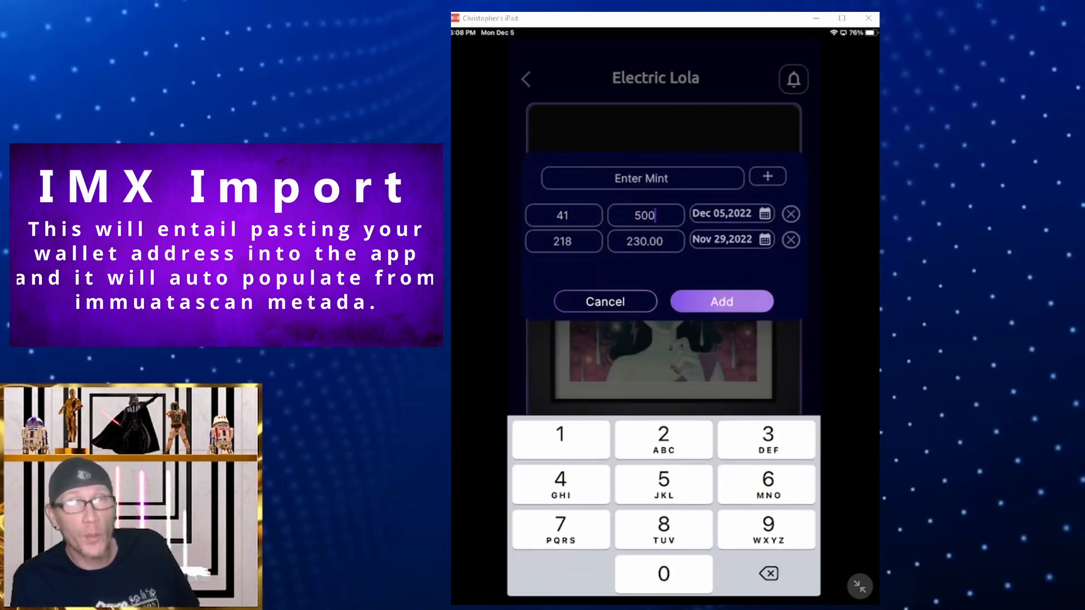
left_click(720, 301)
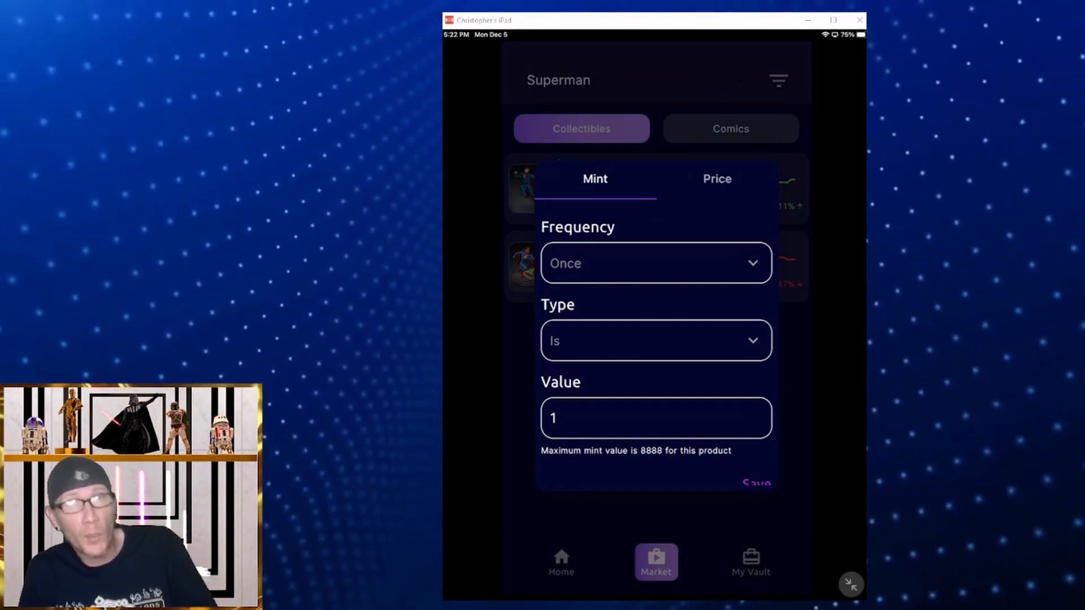
Save a Superman mint alert of type Between, from 1988 to 1990
left_click(654, 340)
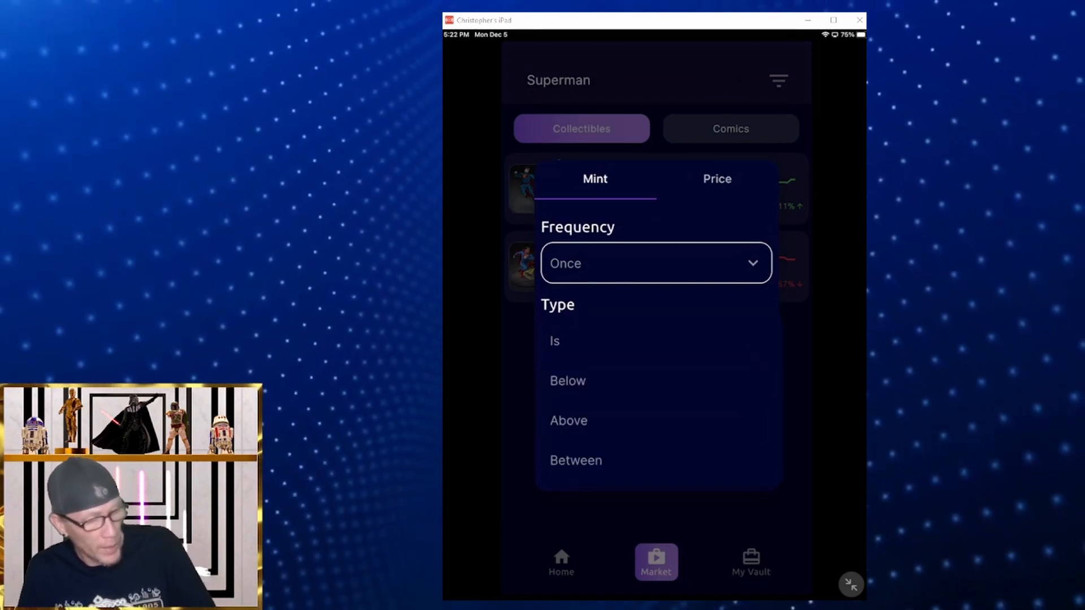
left_click(575, 460)
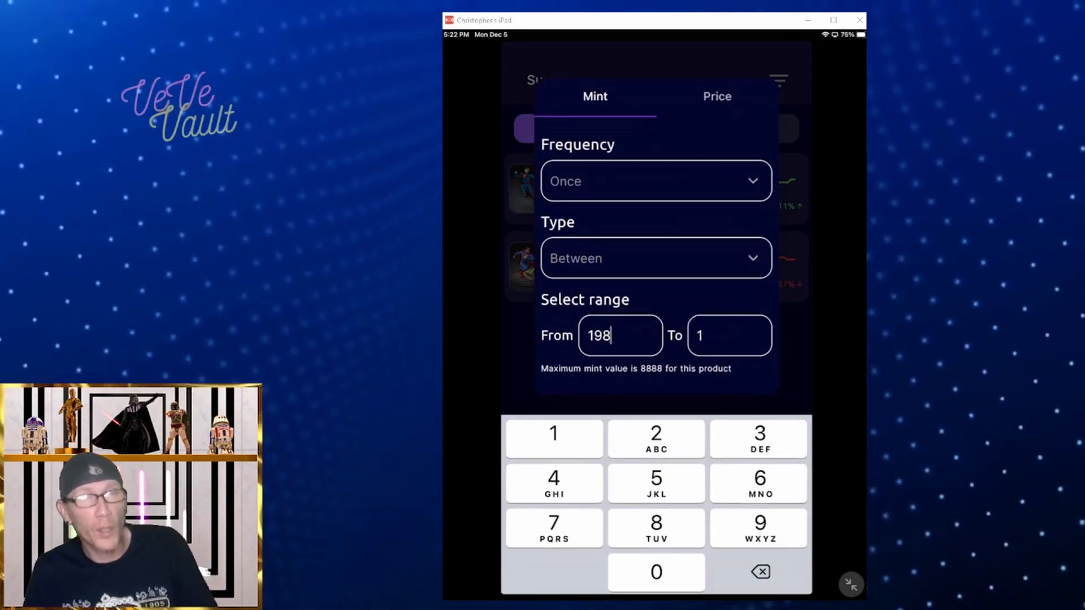
type("8")
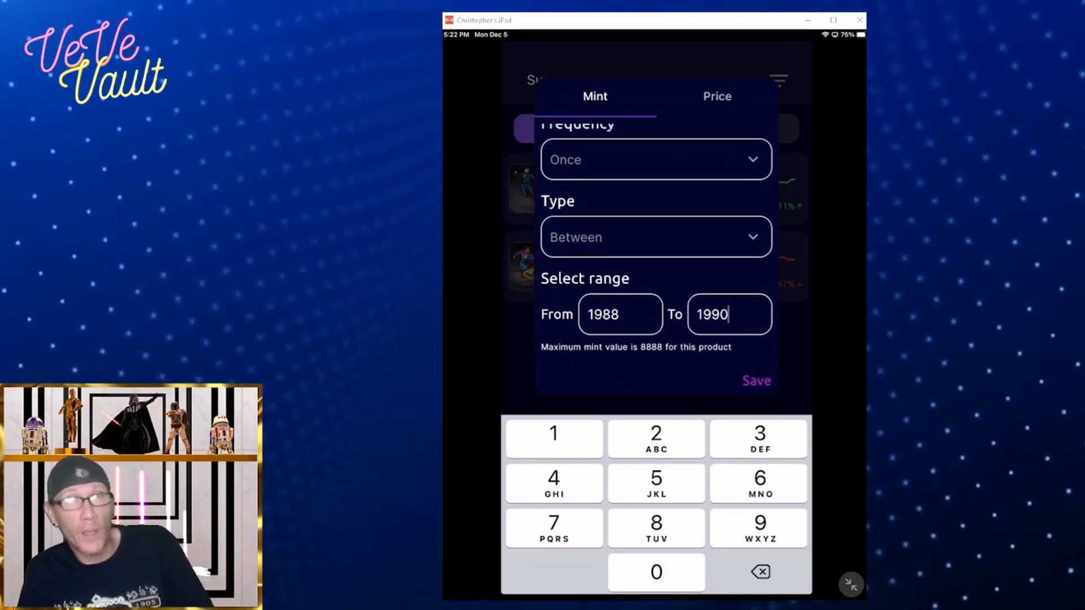
left_click(755, 380)
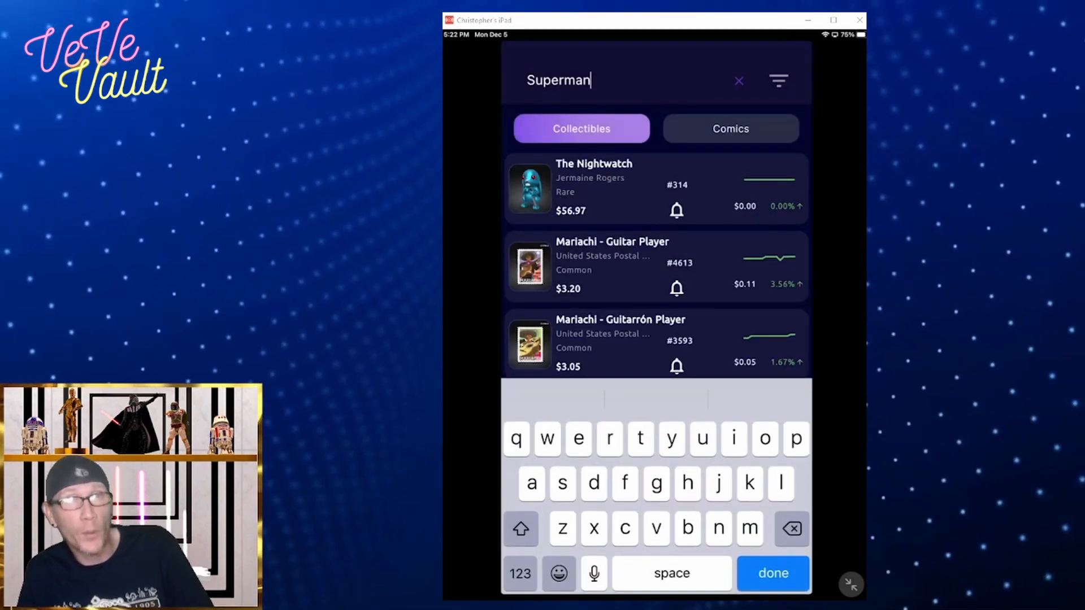
Reopen the Superman mint alert, change its type, save, and reopen it
left_click(777, 80)
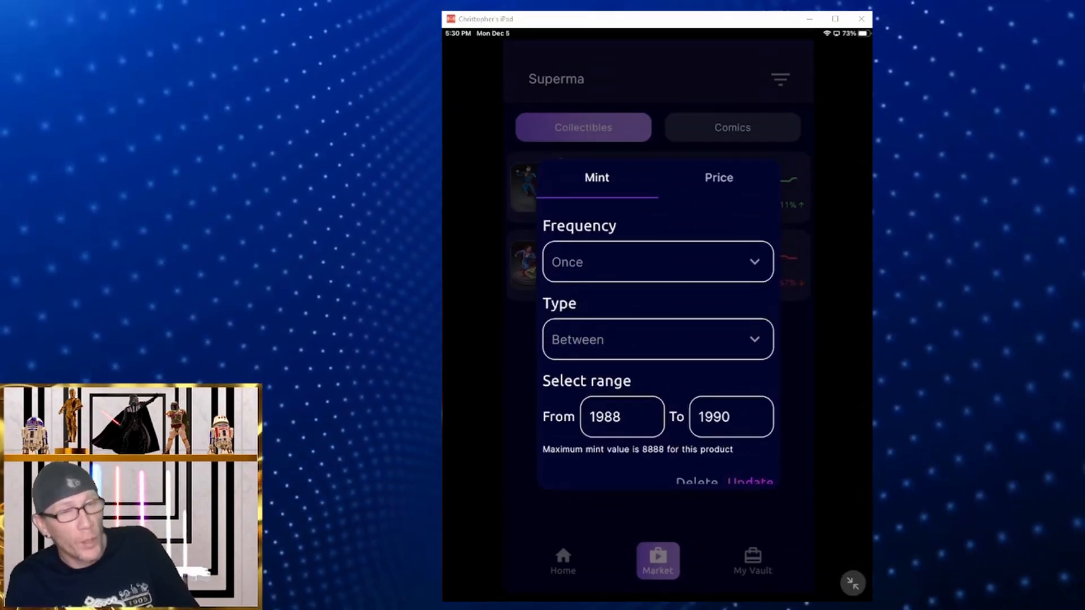
left_click(656, 339)
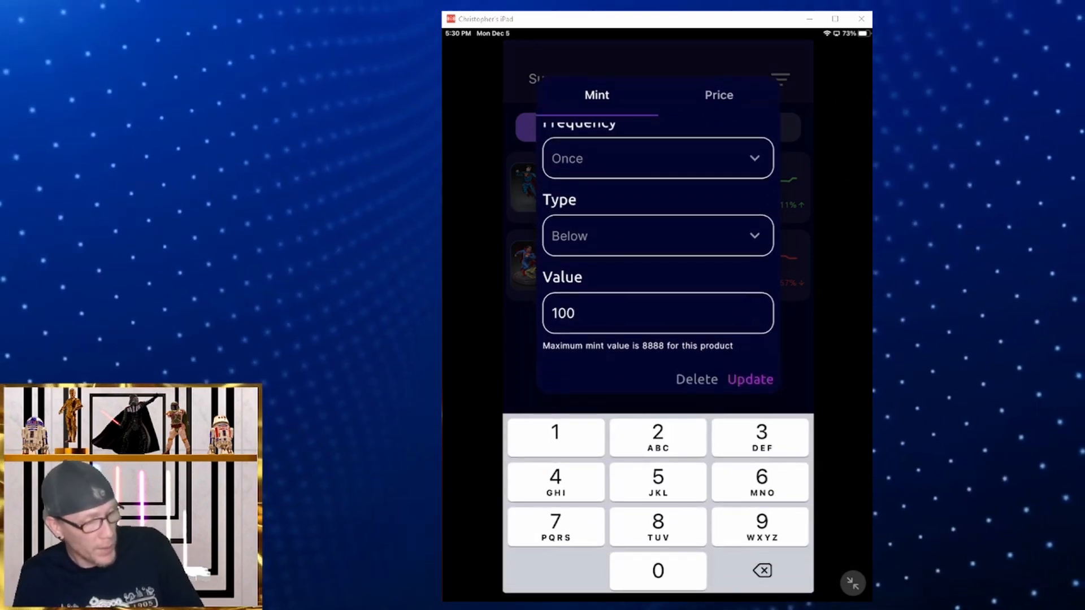
left_click(750, 379)
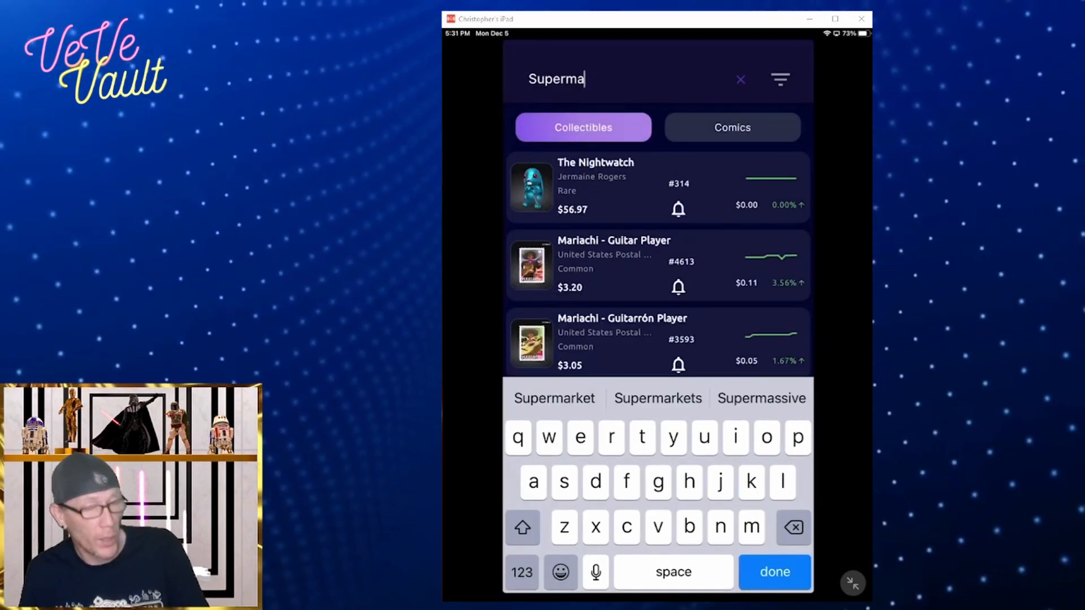
left_click(780, 79)
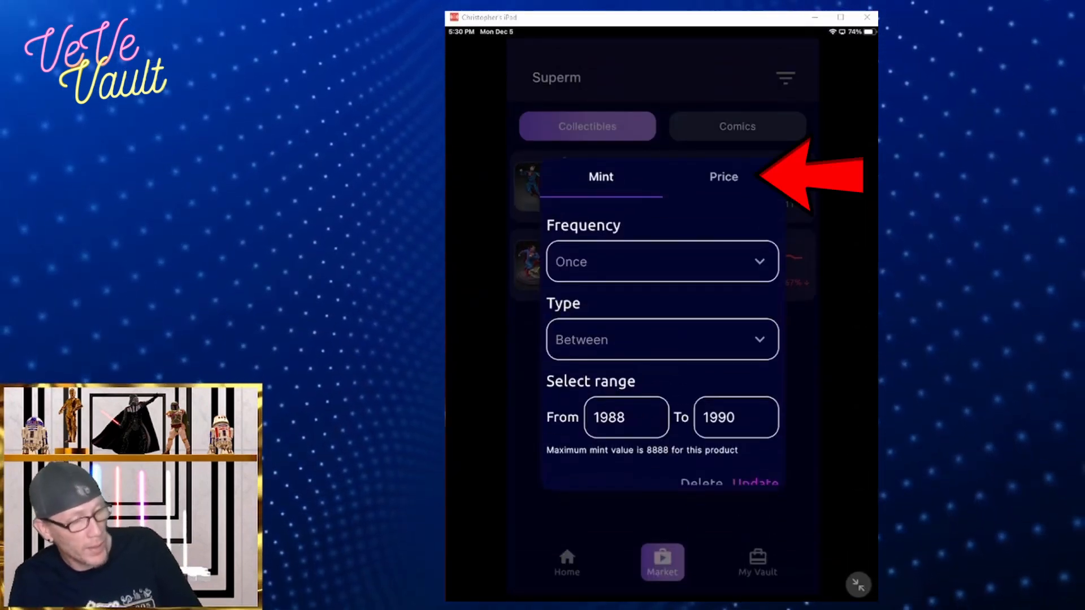
Review the Price alert types (rises above, drops under, rises, drops), then show Comics
left_click(724, 176)
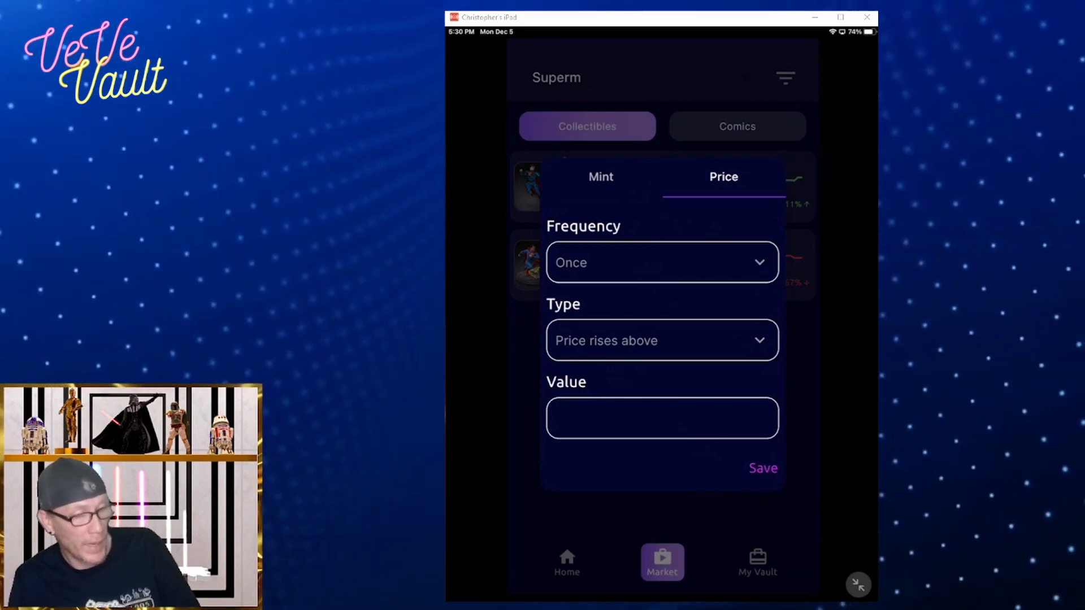
left_click(660, 339)
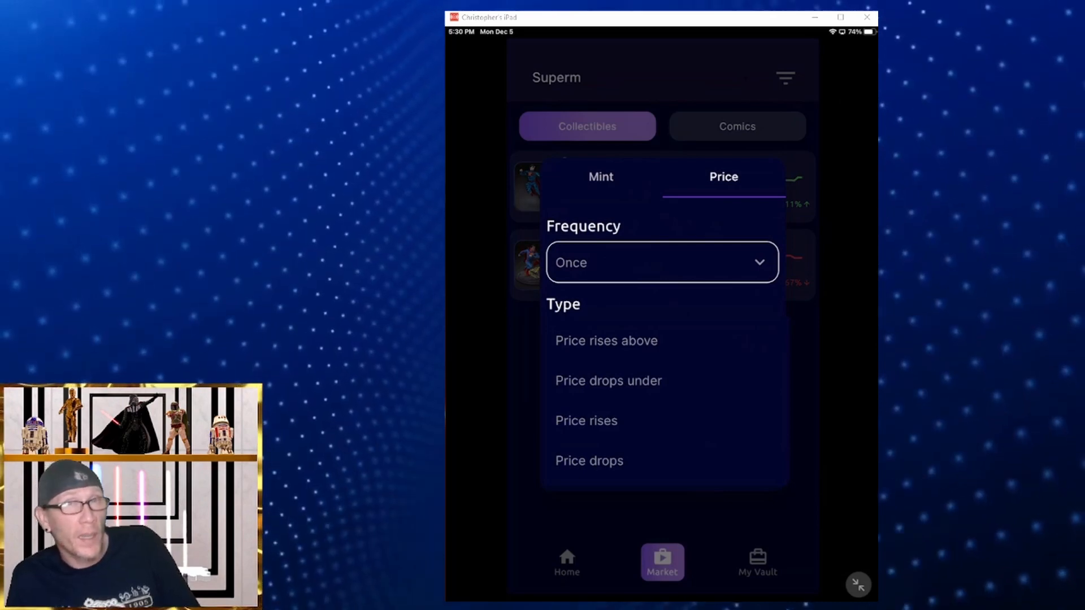
left_click(606, 340)
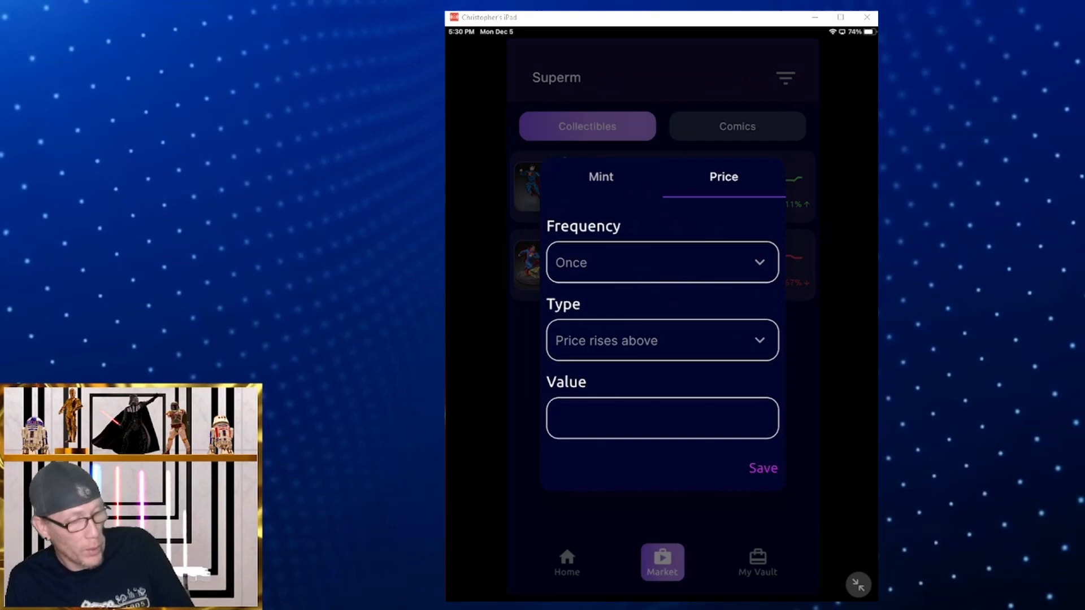
left_click(661, 340)
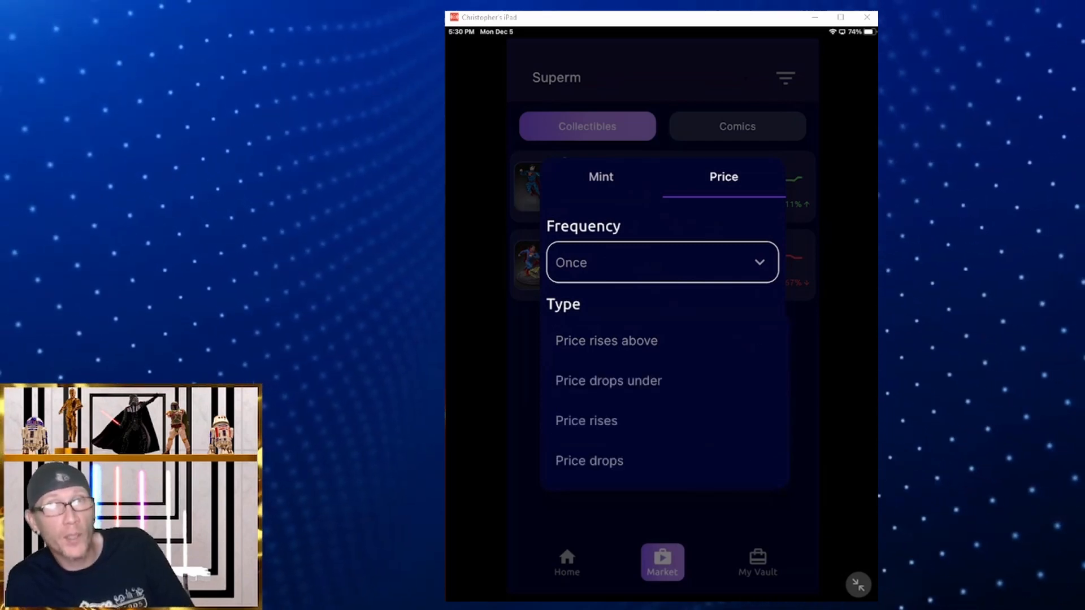
left_click(606, 340)
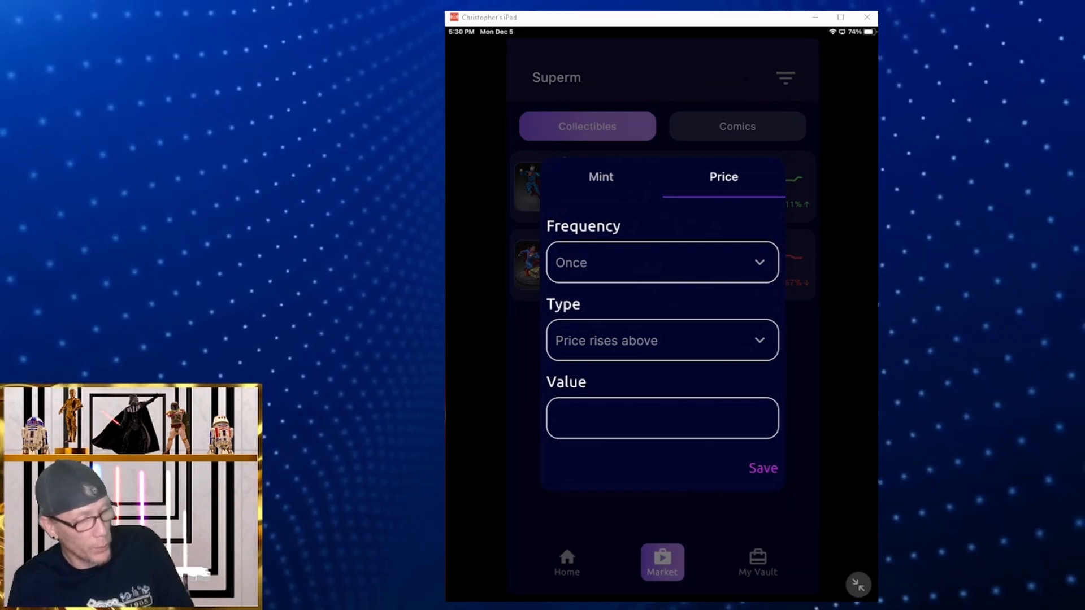
left_click(661, 340)
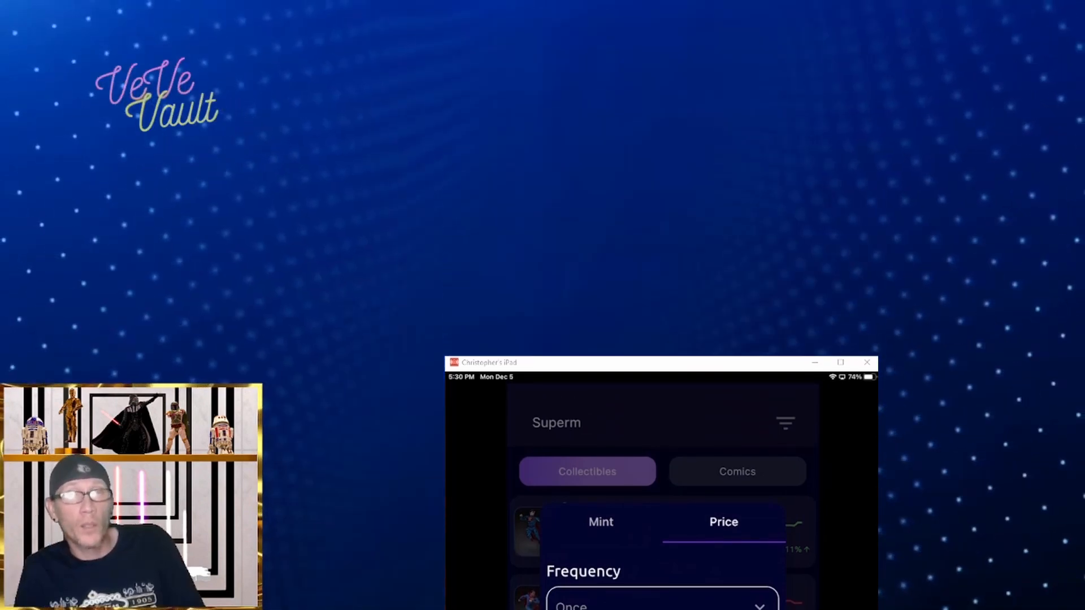
left_click(737, 471)
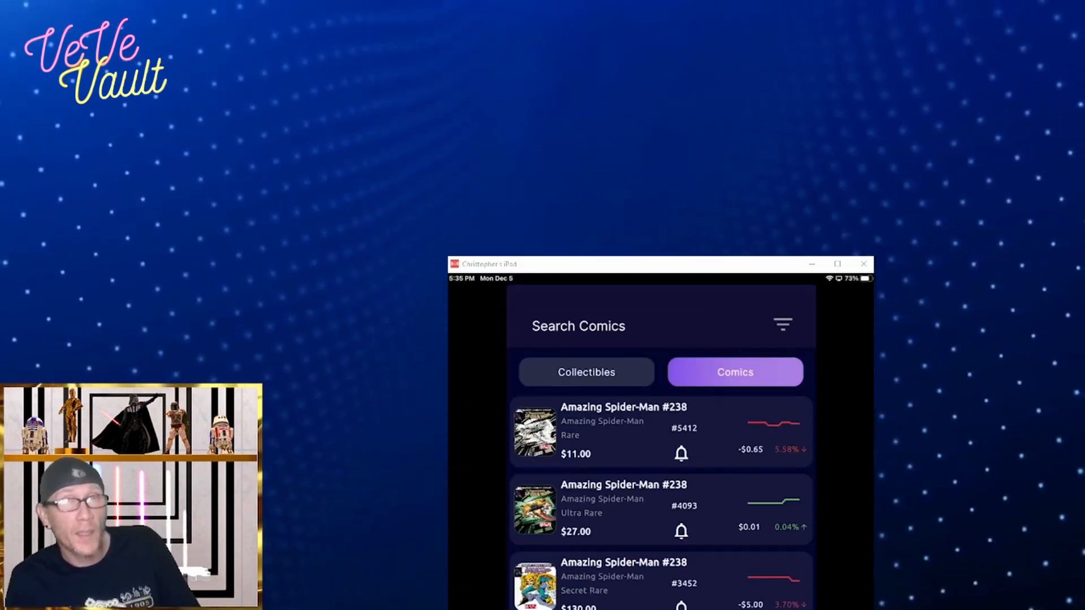